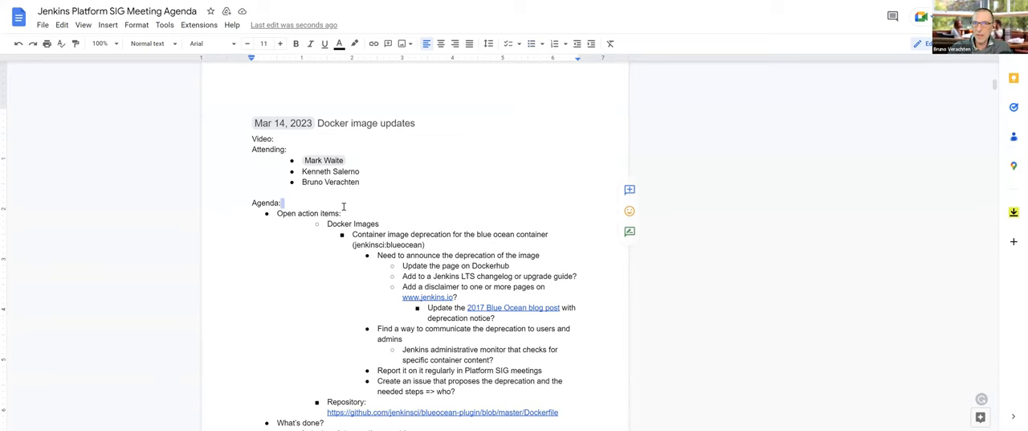
{"action": "scroll", "scroll_direction": "down", "scroll_amount": 3}
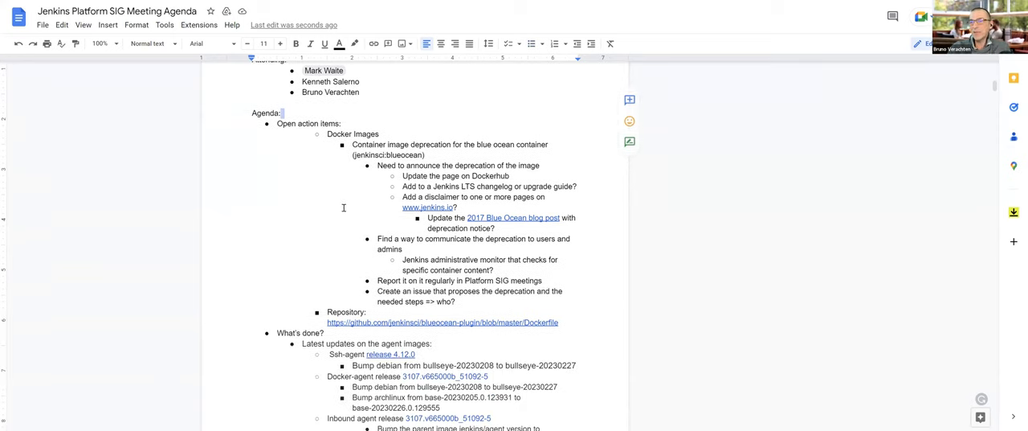
{"action": "scroll", "scroll_direction": "down", "scroll_amount": 3}
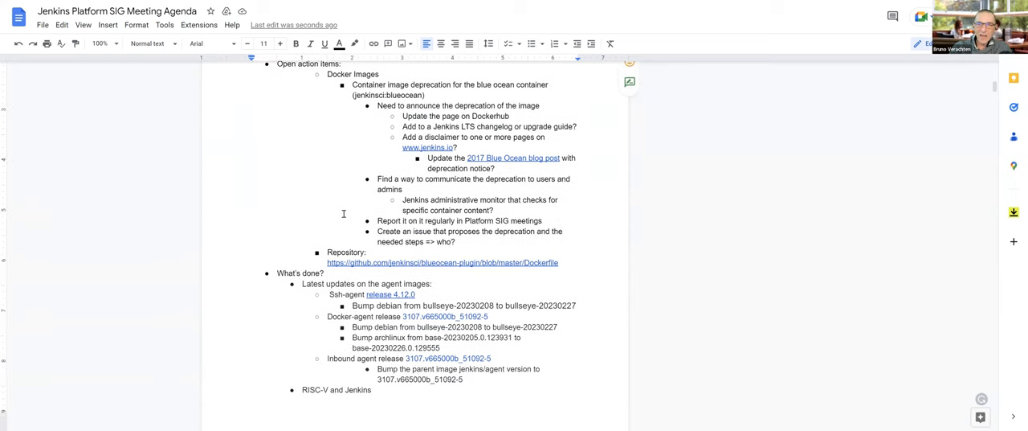
{"action": "scroll", "scroll_direction": "down", "scroll_amount": 3}
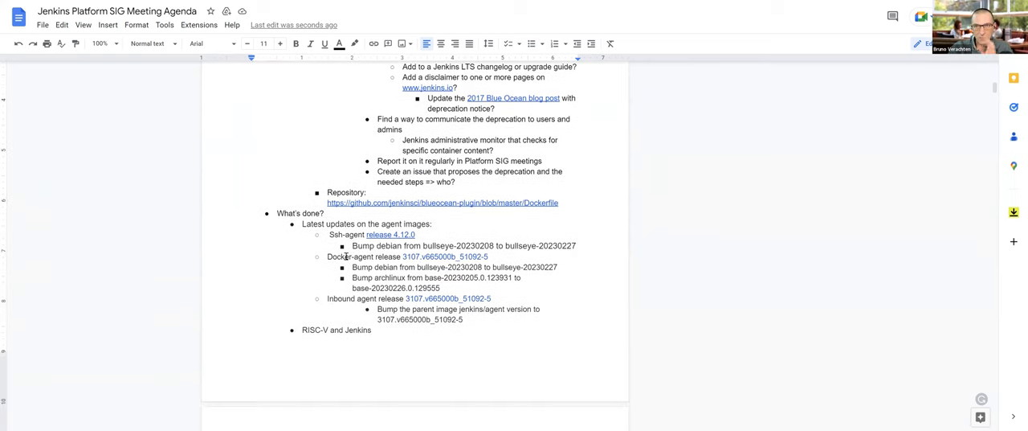
{"action": "scroll", "scroll_direction": "down", "scroll_amount": 3}
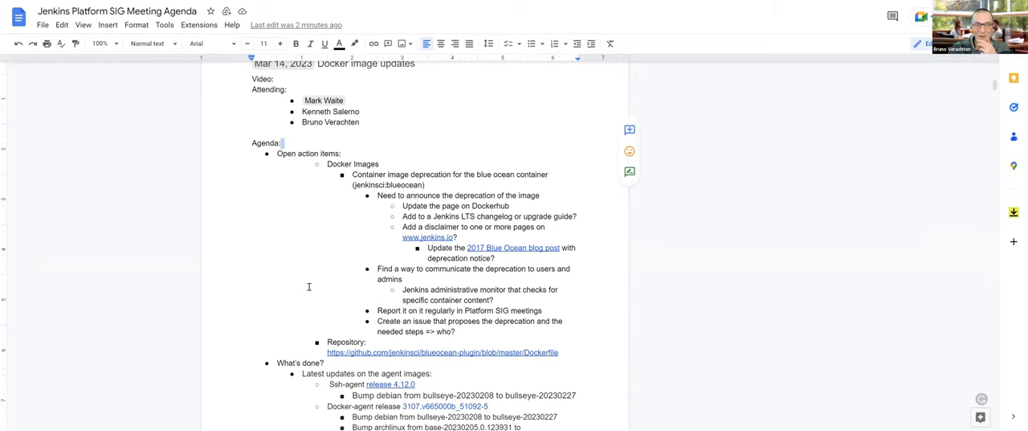
{"action": "scroll", "scroll_direction": "down", "scroll_amount": 3}
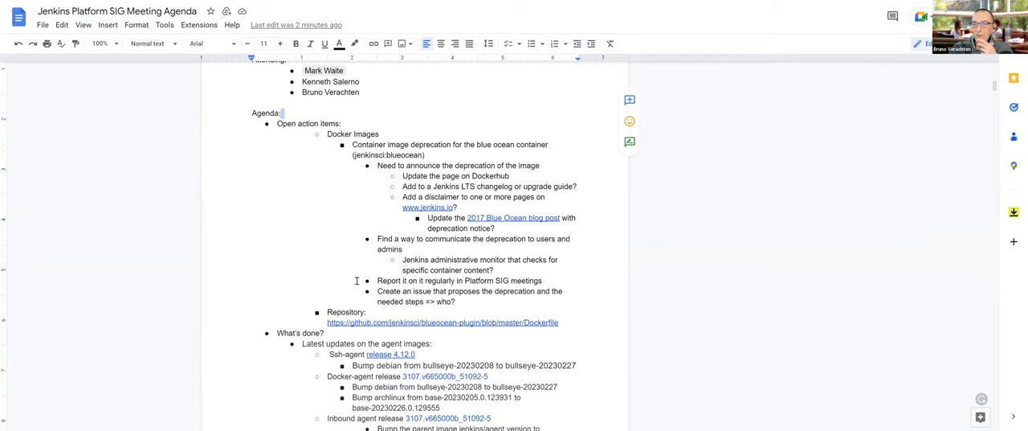
{"action": "scroll", "scroll_direction": "down", "scroll_amount": 3}
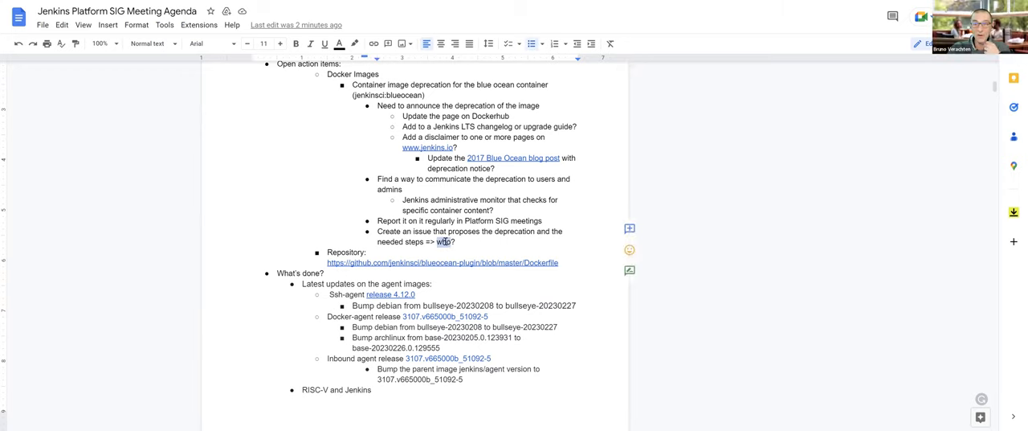
{"action": "type", "text": "Mark Wp"}
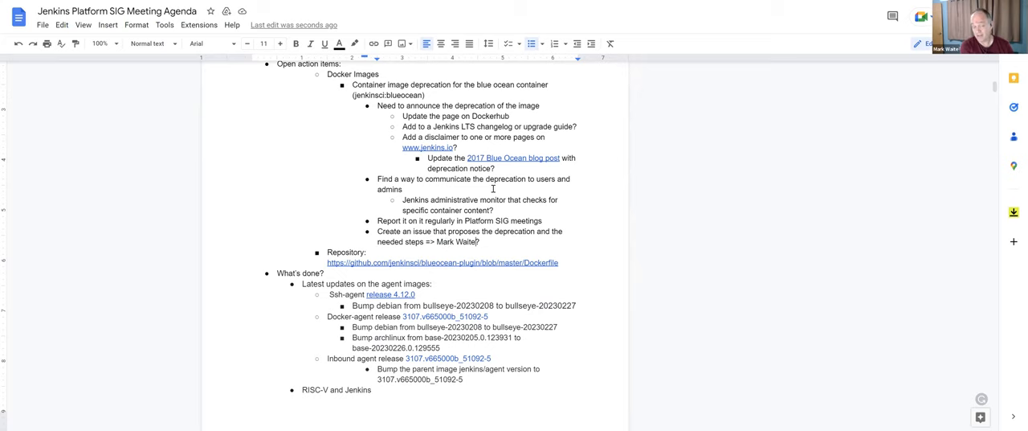
{"action": "scroll", "scroll_direction": "down", "scroll_amount": 3}
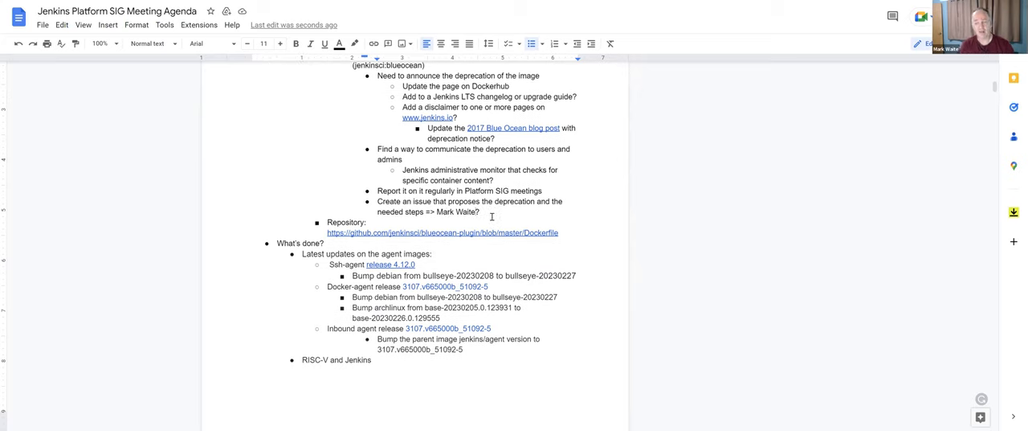
{"action": "scroll", "scroll_direction": "down", "scroll_amount": 3}
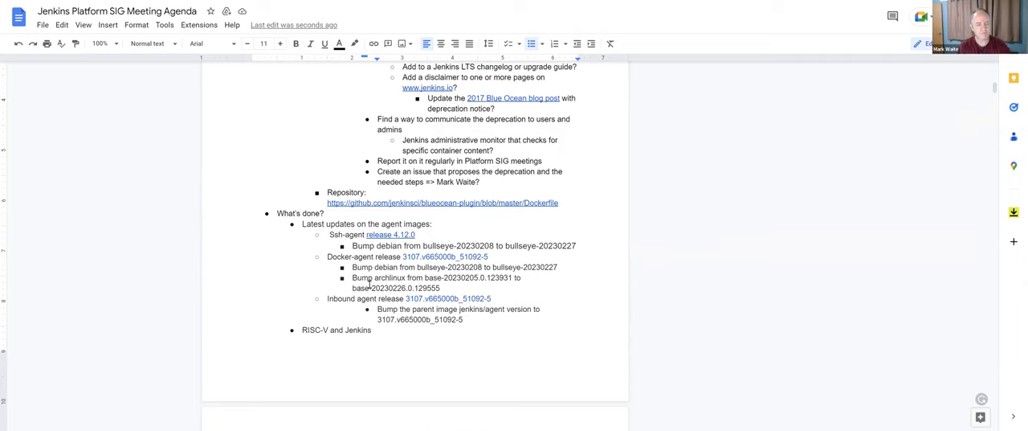
{"action": "scroll", "scroll_direction": "down", "scroll_amount": 3}
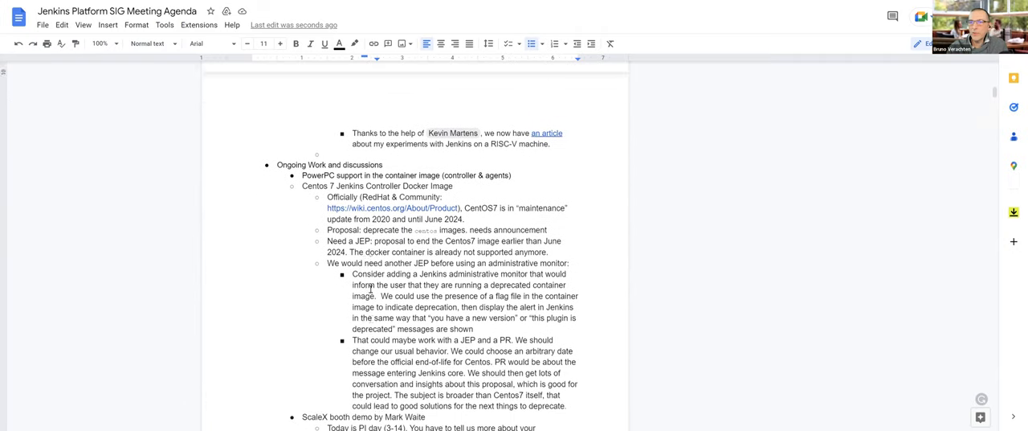
{"action": "scroll", "scroll_direction": "down", "scroll_amount": 3}
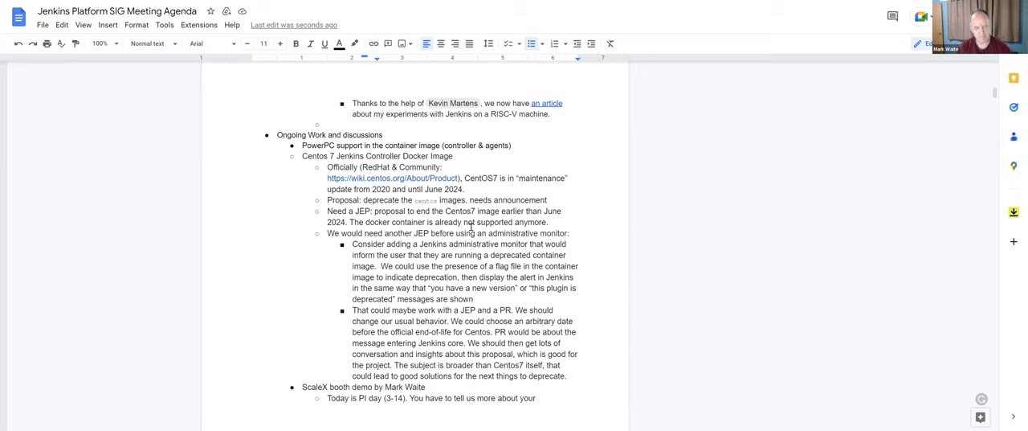
{"action": "scroll", "scroll_direction": "down", "scroll_amount": 3}
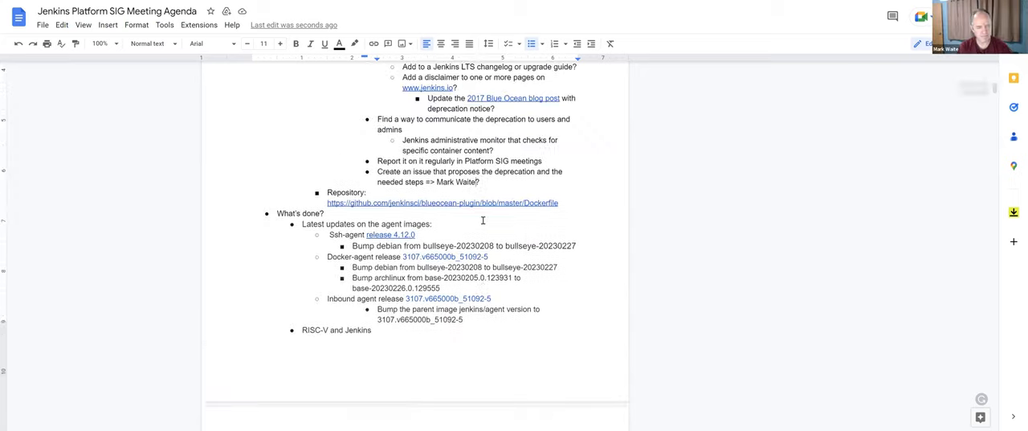
{"action": "scroll", "scroll_direction": "down", "scroll_amount": 3}
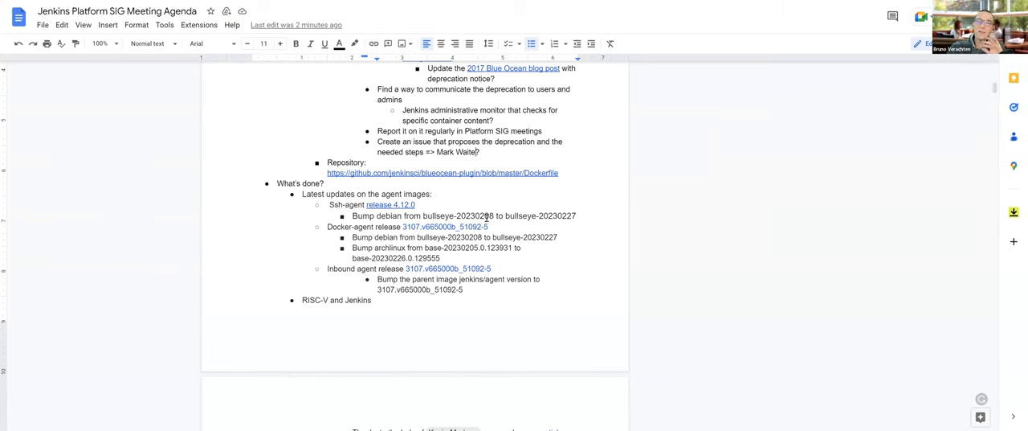
{"action": "scroll", "scroll_direction": "down", "scroll_amount": 3}
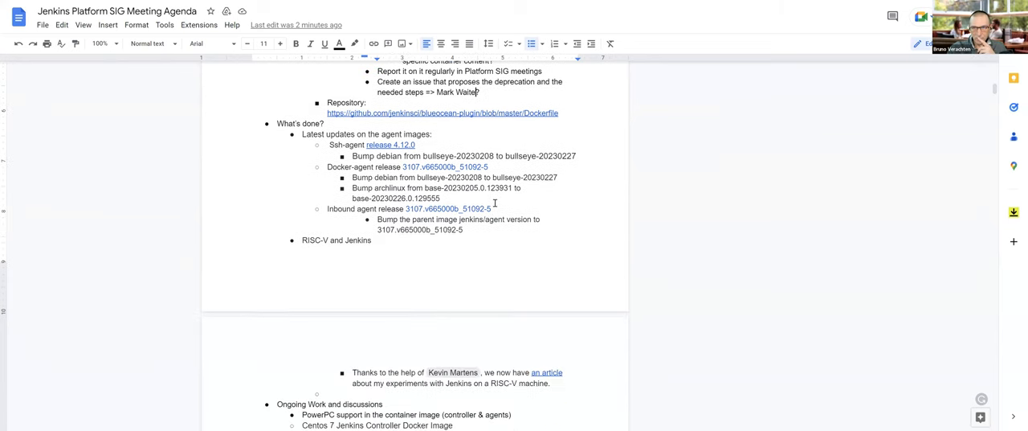
{"action": "scroll", "scroll_direction": "down", "scroll_amount": 3}
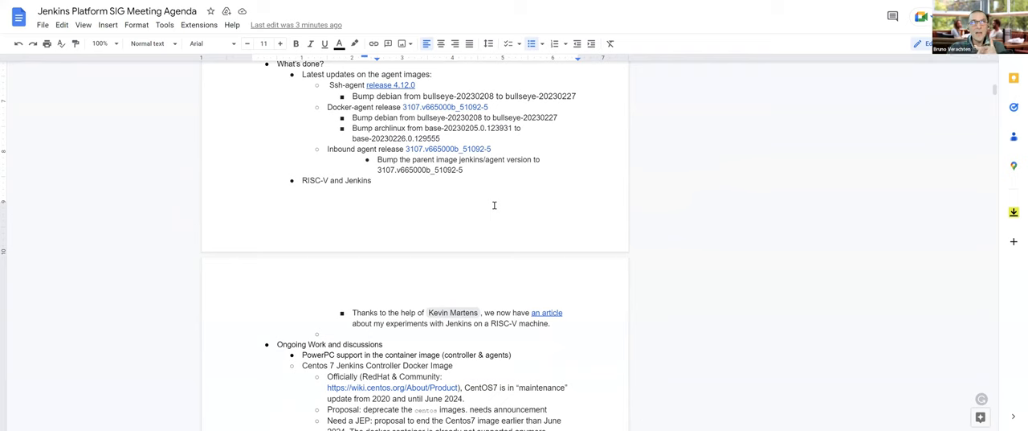
{"action": "scroll", "scroll_direction": "down", "scroll_amount": 3}
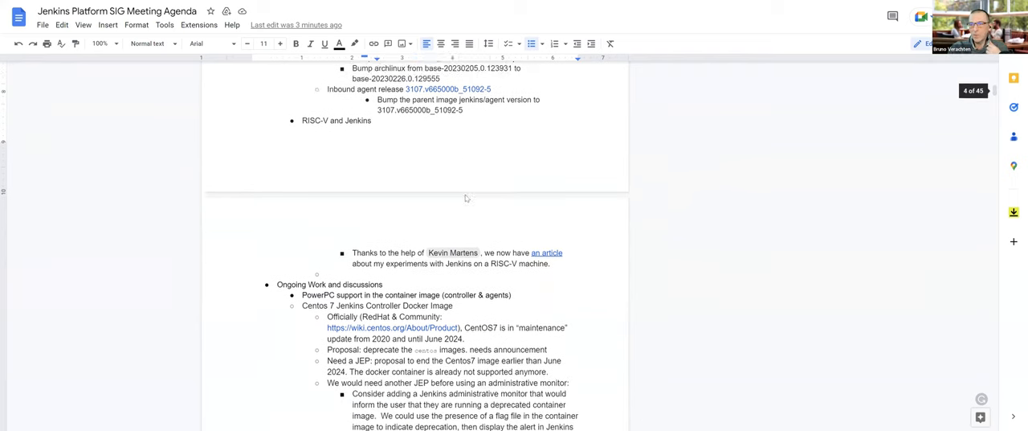
{"action": "scroll", "scroll_direction": "down", "scroll_amount": 3}
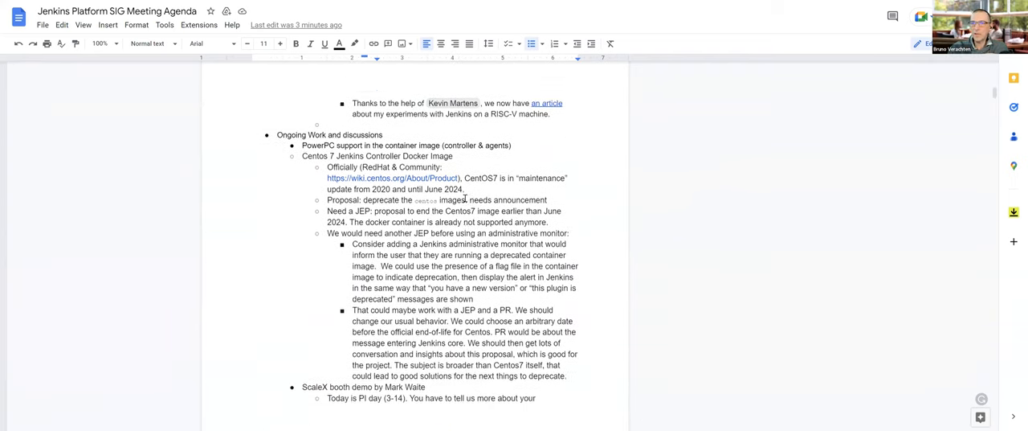
{"action": "scroll", "scroll_direction": "down", "scroll_amount": 3}
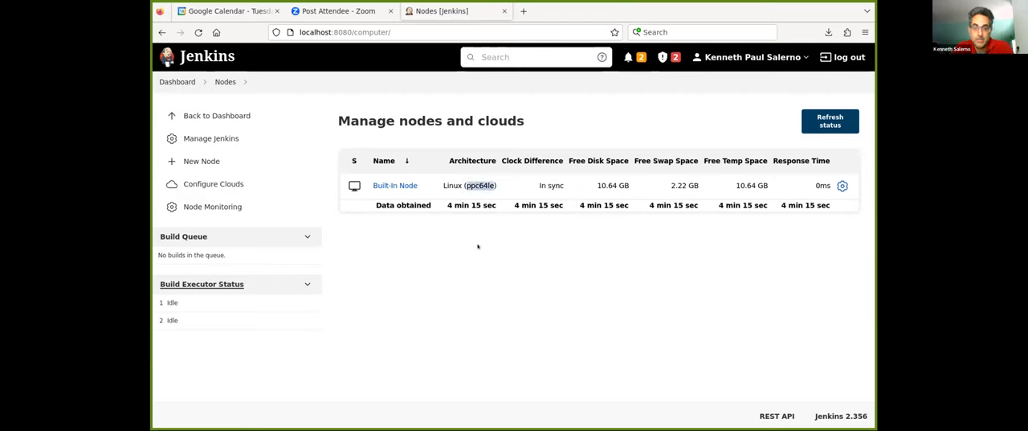
{"action": "mouse_move", "coordinate": [440, 237]}
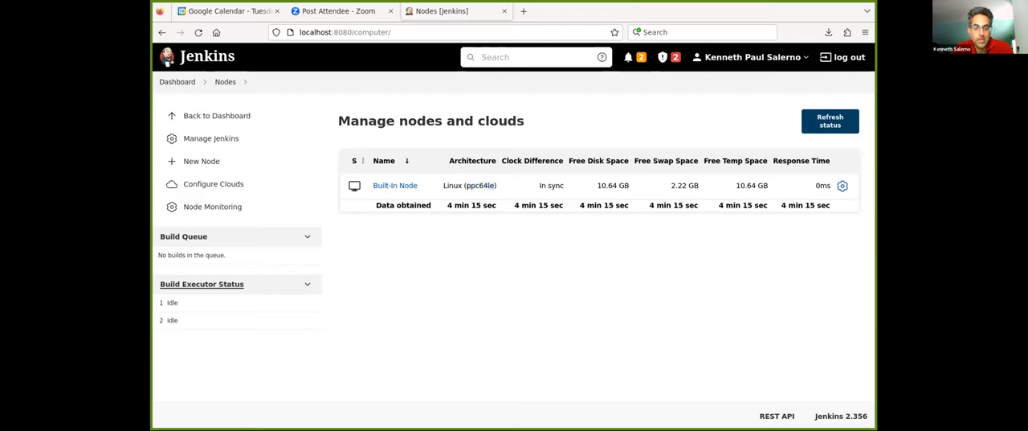
{"action": "mouse_move", "coordinate": [405, 233]}
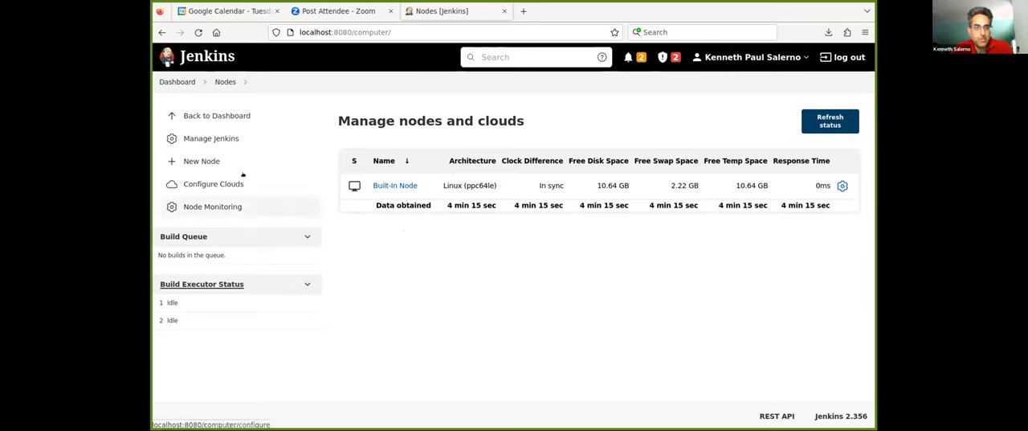
{"action": "mouse_move", "coordinate": [211, 138]}
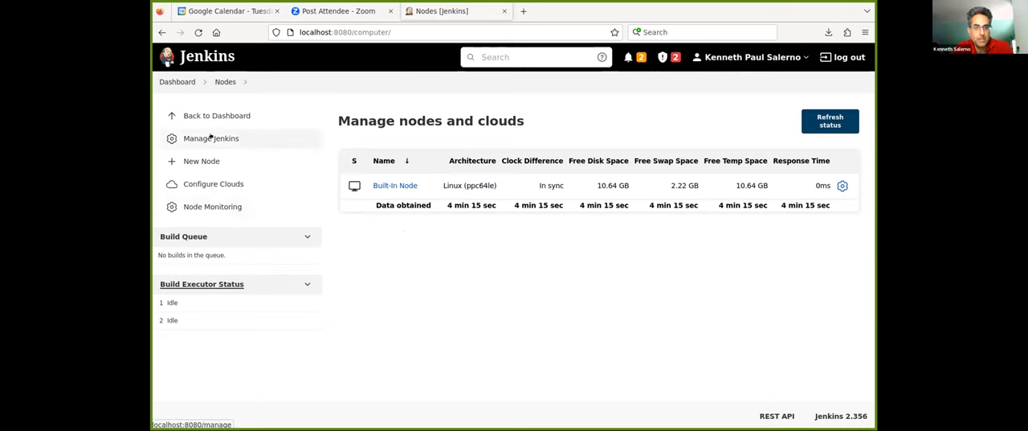
{"action": "mouse_move", "coordinate": [395, 185]}
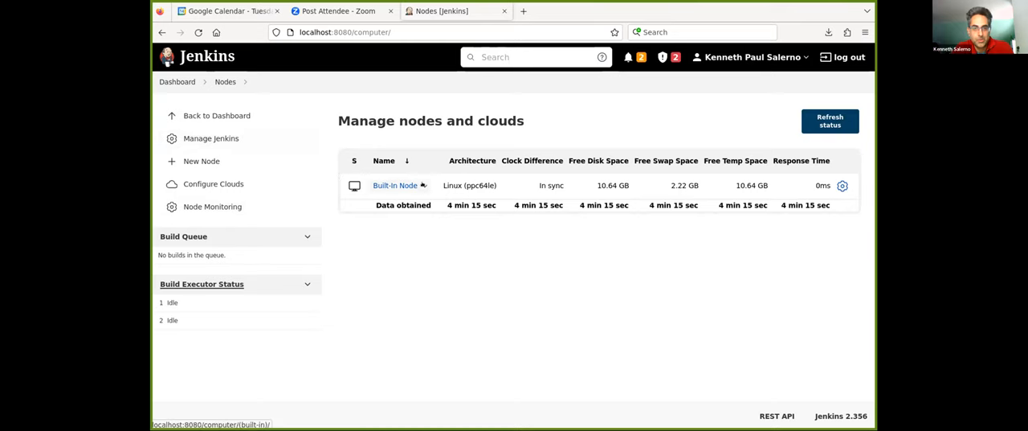
Run println "uname -a".execute().text in the built-in node's script console and highlight ppc64le in the result
{"action": "left_click", "coordinate": [422, 185]}
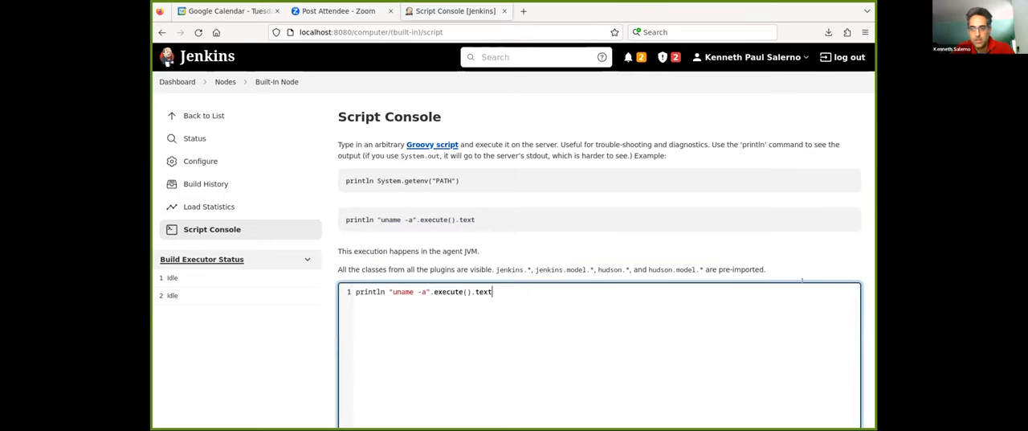
{"action": "scroll", "scroll_direction": "down", "scroll_amount": 3}
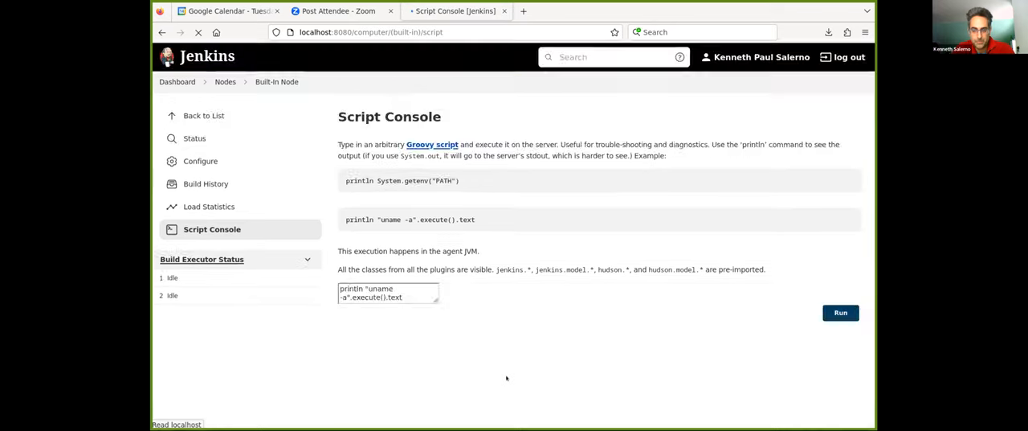
{"action": "left_click", "coordinate": [840, 312]}
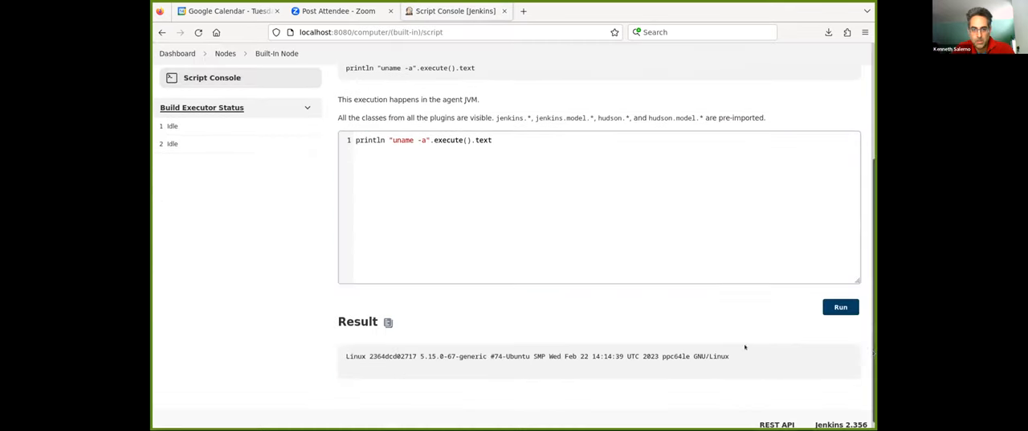
{"action": "double_click", "coordinate": [450, 357]}
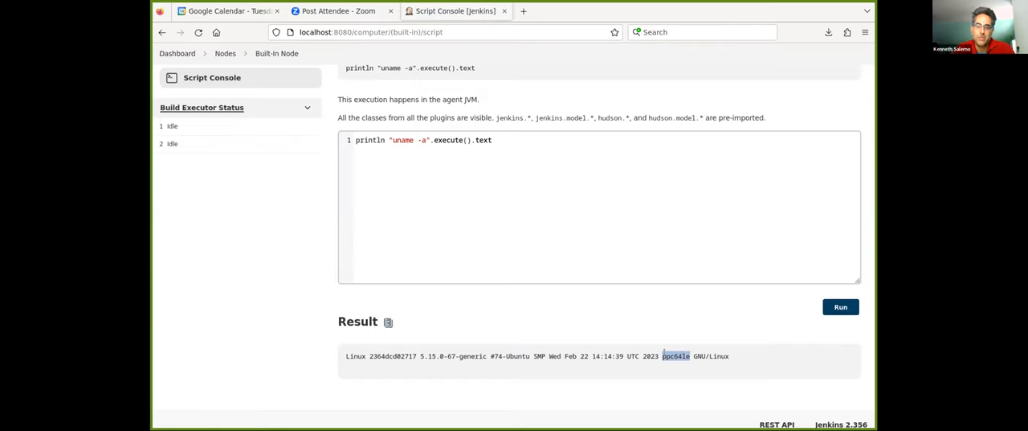
{"action": "mouse_move", "coordinate": [637, 360]}
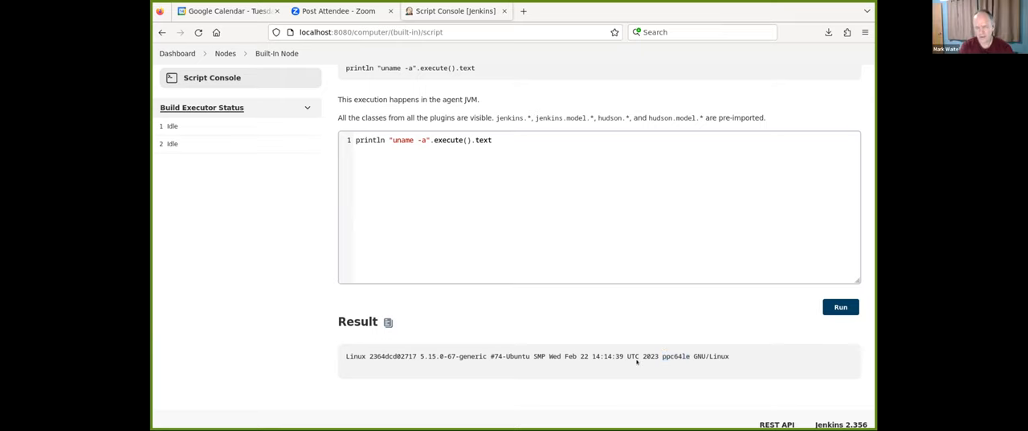
{"action": "mouse_move", "coordinate": [574, 321]}
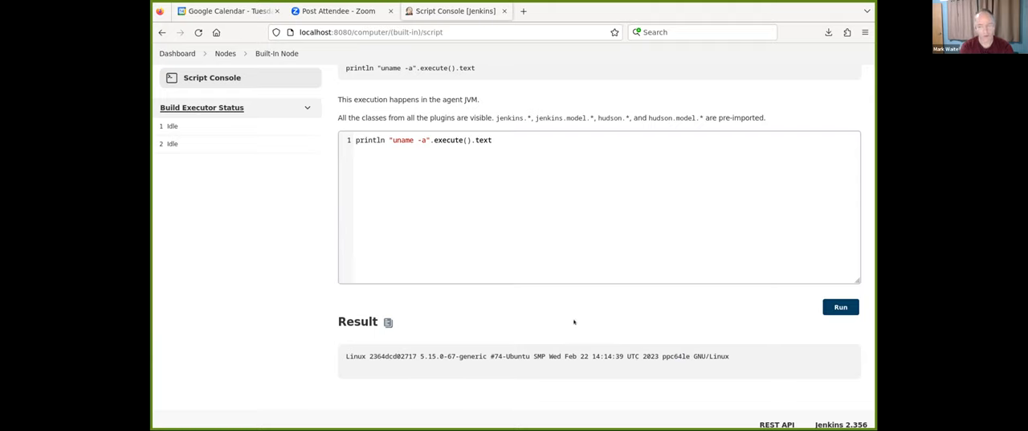
{"action": "mouse_move", "coordinate": [558, 7]}
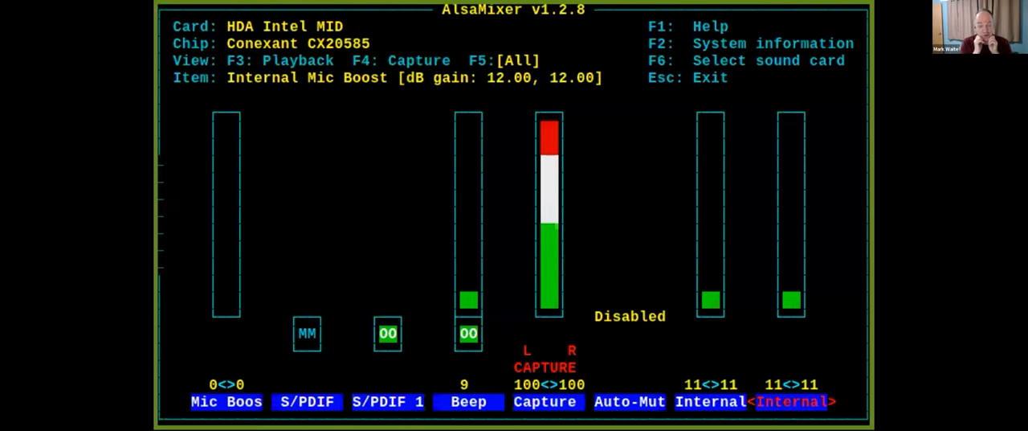
Quit AlsaMixer with Escape to return to the shell prompt
{"action": "key", "text": "Escape"}
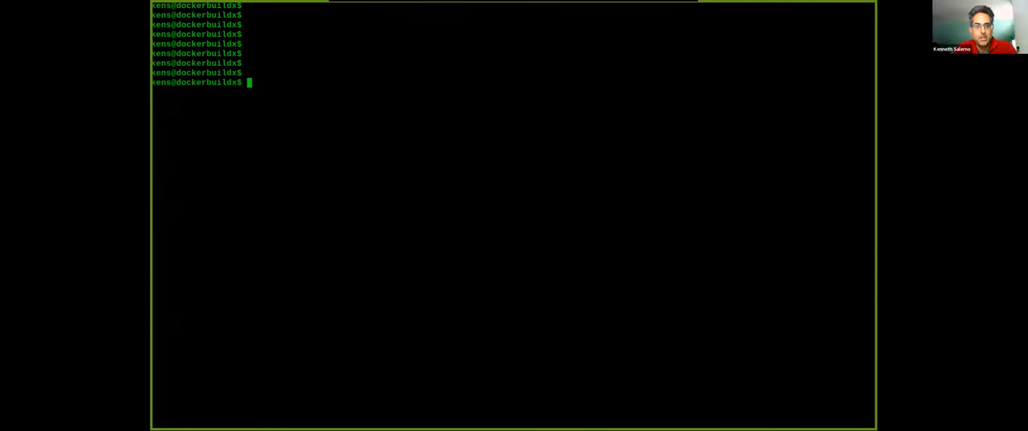
Run arch and sudo docker ps, then view ubuntu-jenkinsci-ppc64le.sh in vi
{"action": "type", "text": "arc"}
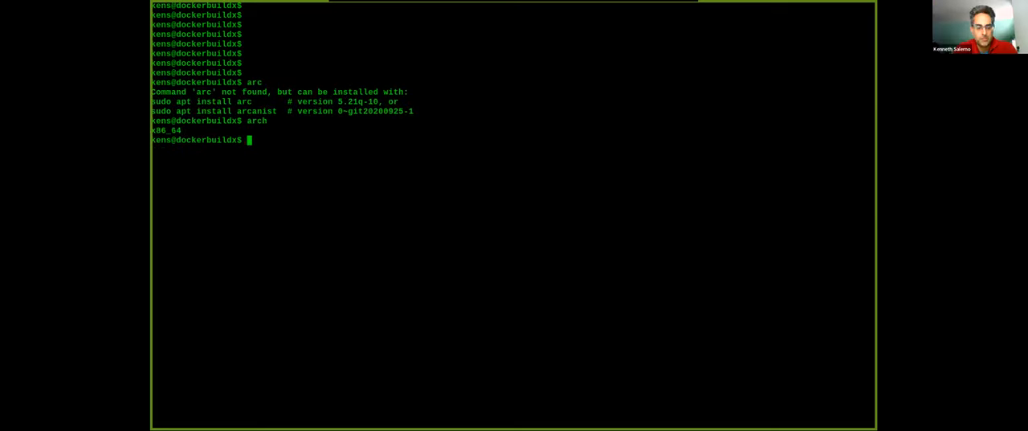
{"action": "type", "text": "sudo docker ps"}
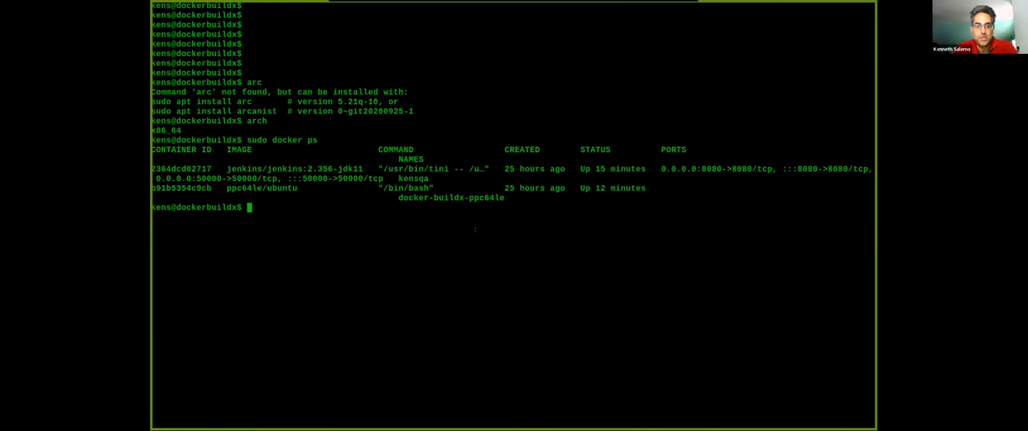
{"action": "type", "text": "vi ubuntu-jenkinsci-ppc64le.sh"}
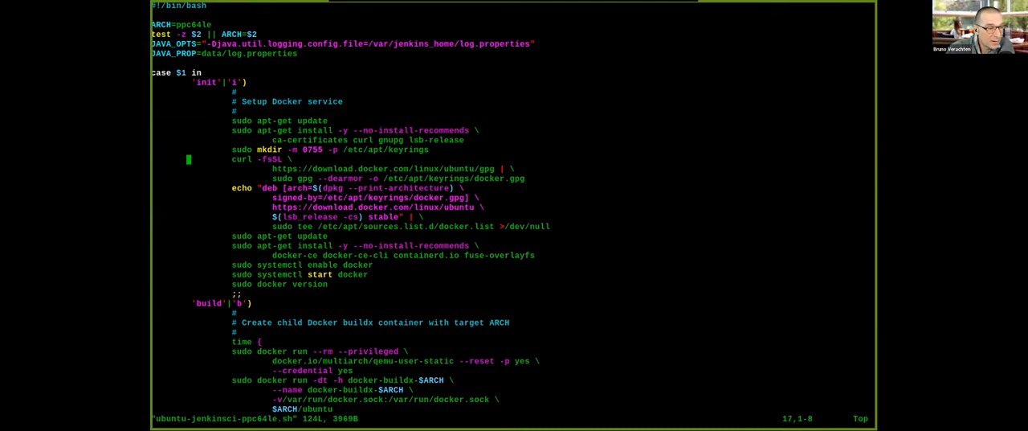
Page through the script's init and build sections, quit vi, and run ps ax to list processes
{"action": "scroll", "scroll_direction": "down", "scroll_amount": 3}
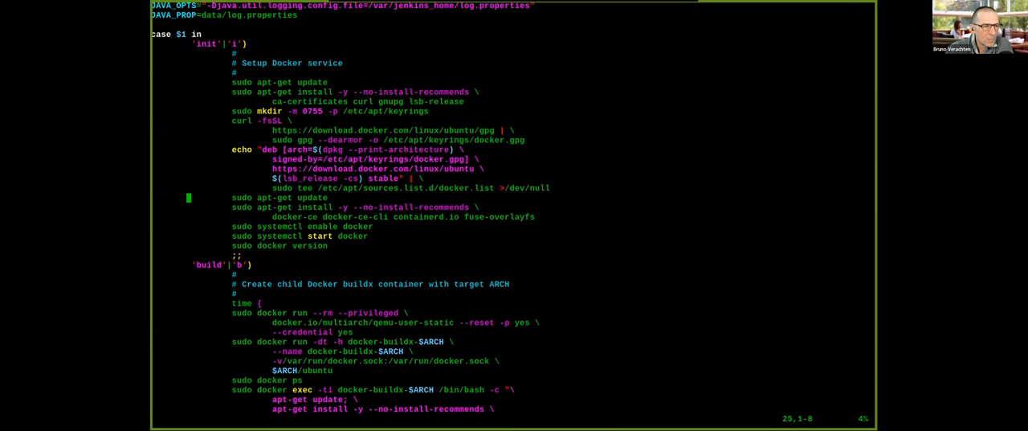
{"action": "scroll", "scroll_direction": "down", "scroll_amount": 3}
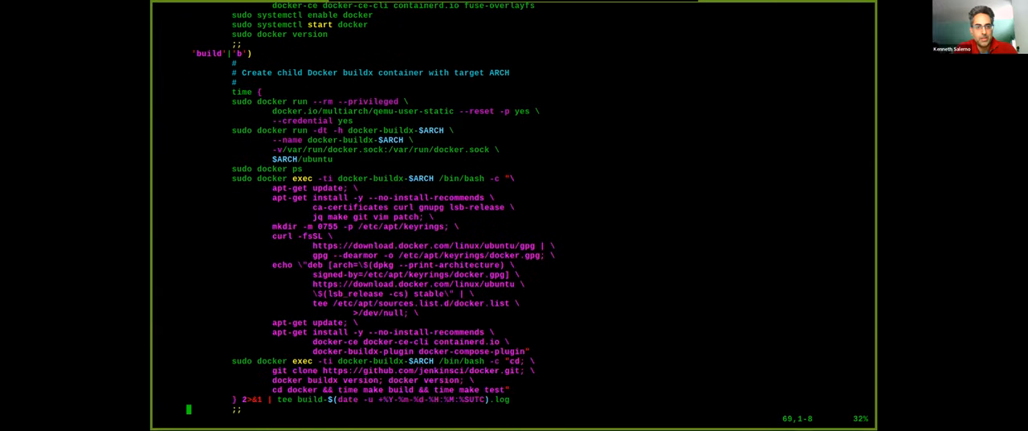
{"action": "scroll", "scroll_direction": "down", "scroll_amount": 3}
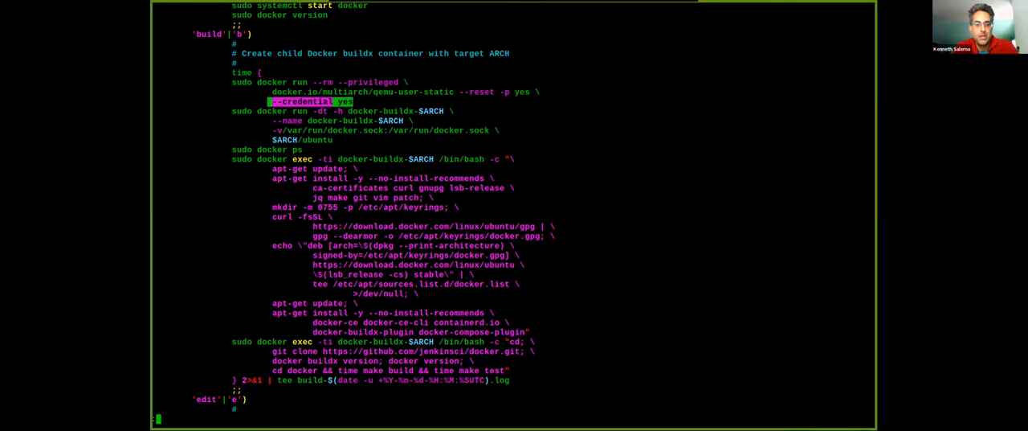
{"action": "type", "text": "ps ax"}
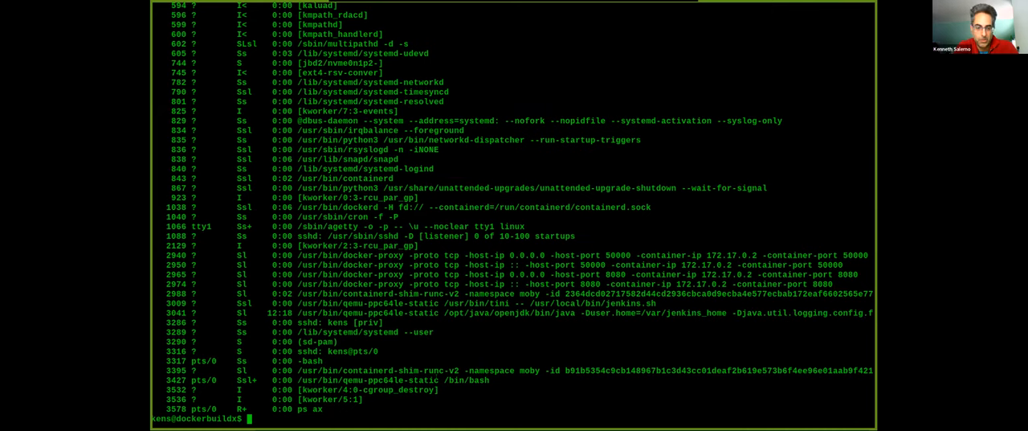
{"action": "double_click", "coordinate": [430, 379]}
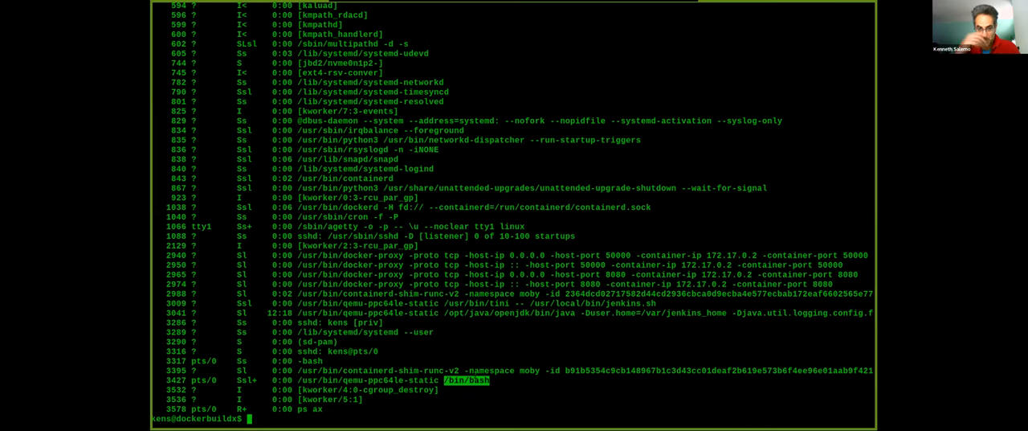
Browse the build-*.log in vi for QEMU registration and package installs, then reopen ubuntu-jenkinsci-ppc64le.sh
{"action": "type", "text": "vi b"}
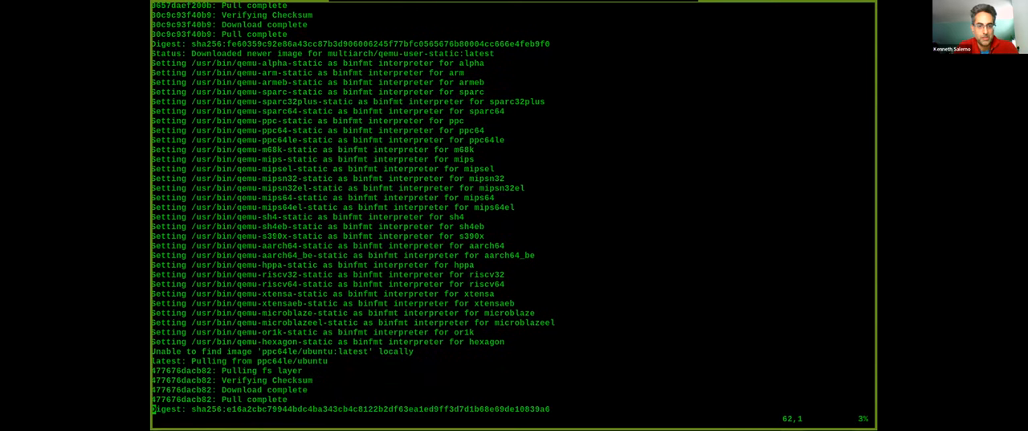
{"action": "scroll", "scroll_direction": "down", "scroll_amount": 3}
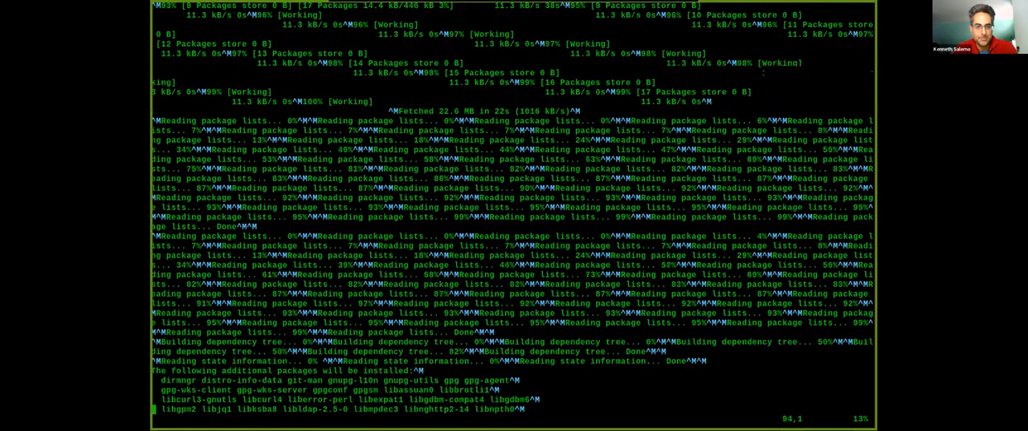
{"action": "scroll", "scroll_direction": "down", "scroll_amount": 3}
{"action": "type", "text": "vi"}
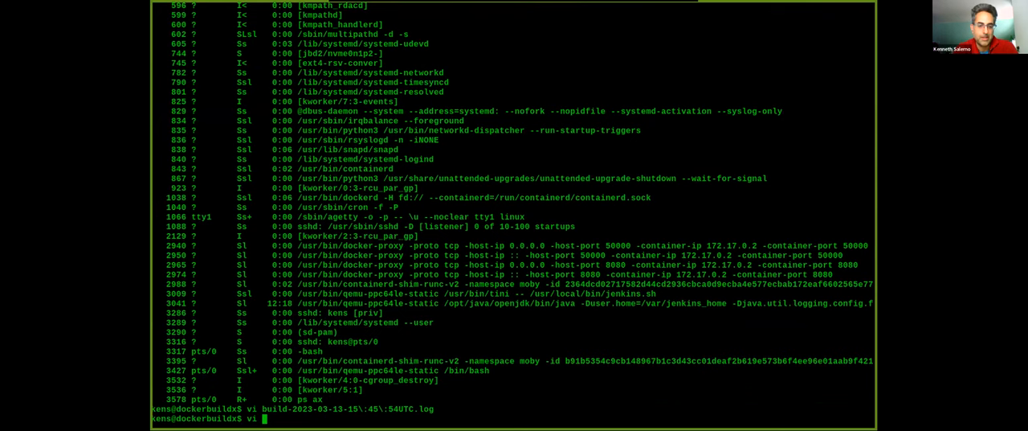
{"action": "type", "text": "ubuntu-jenkinsci-ppc64le.sh"}
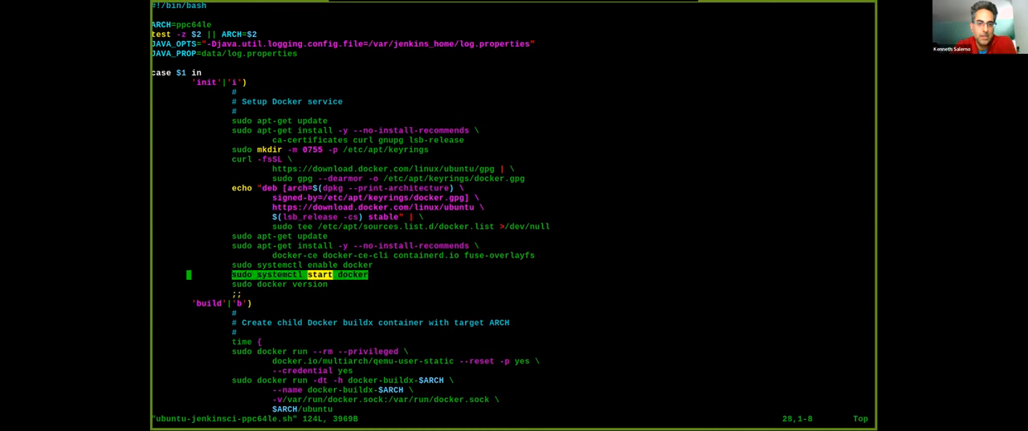
Scroll through the script's Docker install and builder-creation sections, then quit vi
{"action": "scroll", "scroll_direction": "down", "scroll_amount": 3}
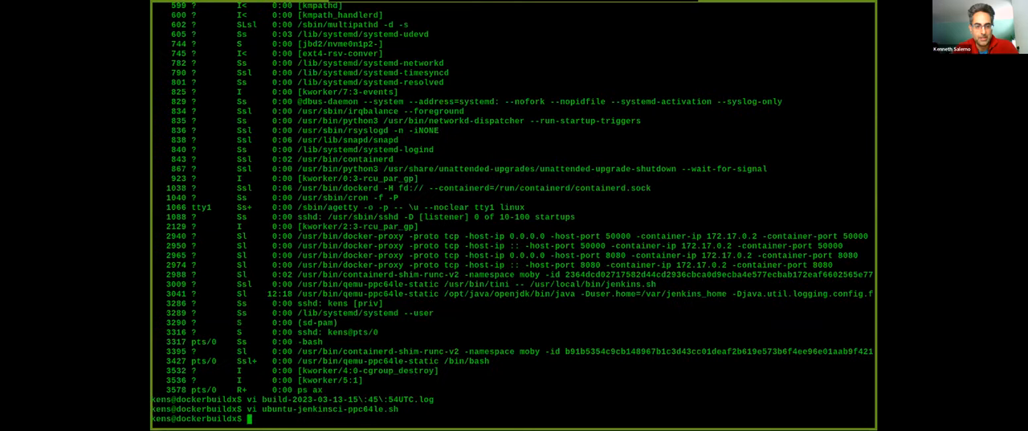
Enter the builder container with ./ubuntu-jenkinsci-ppc64le.sh e, run docker ps and ls -l showing jenkinsci-ppc64le.patch
{"action": "type", "text": "./ubuntu-jenkinsci-ppc64le.sh e"}
{"action": "type", "text": "arch"}
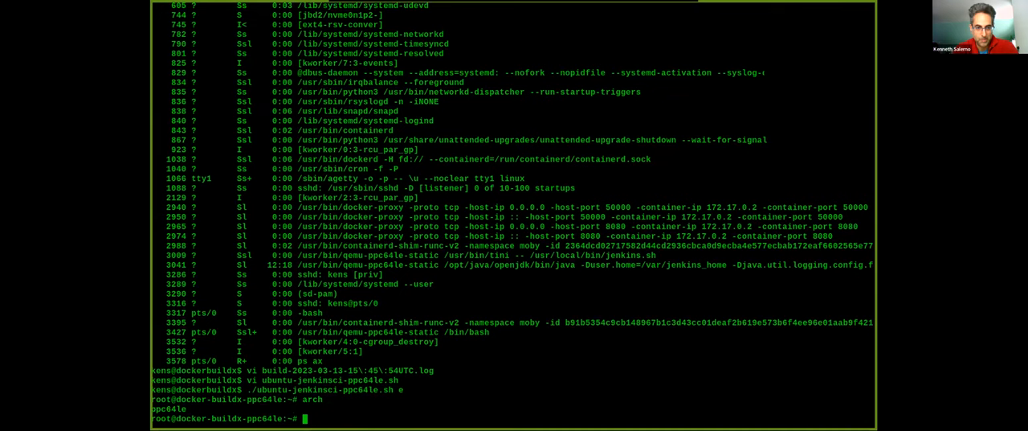
{"action": "type", "text": "docker ps"}
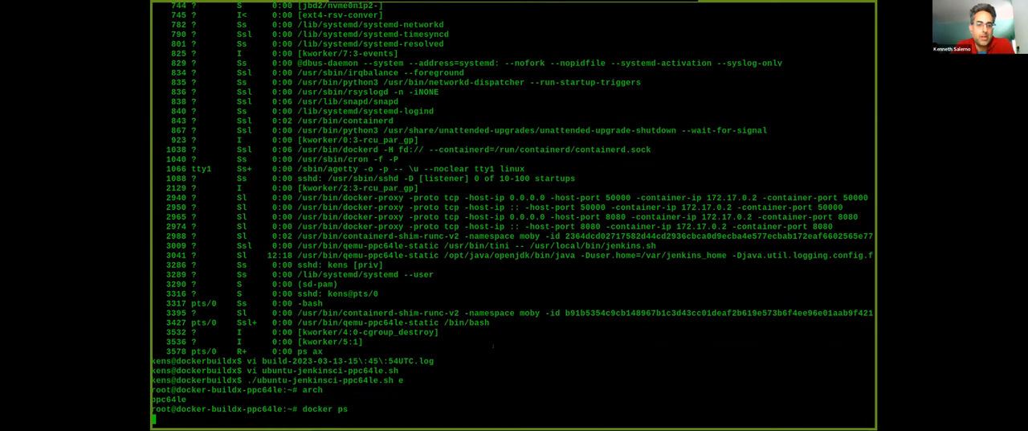
{"action": "key", "text": "Return"}
{"action": "type", "text": "docker images"}
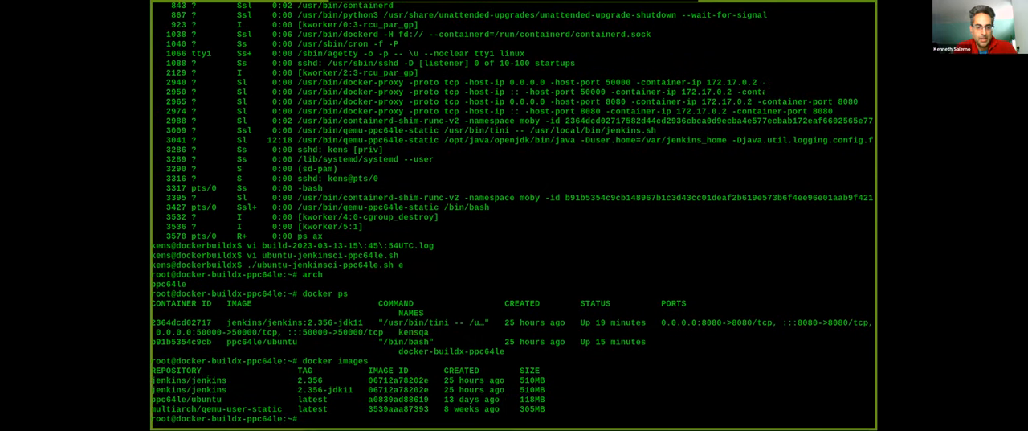
{"action": "type", "text": "ls -l /var/run/docker.sock"}
{"action": "type", "text": "arch"}
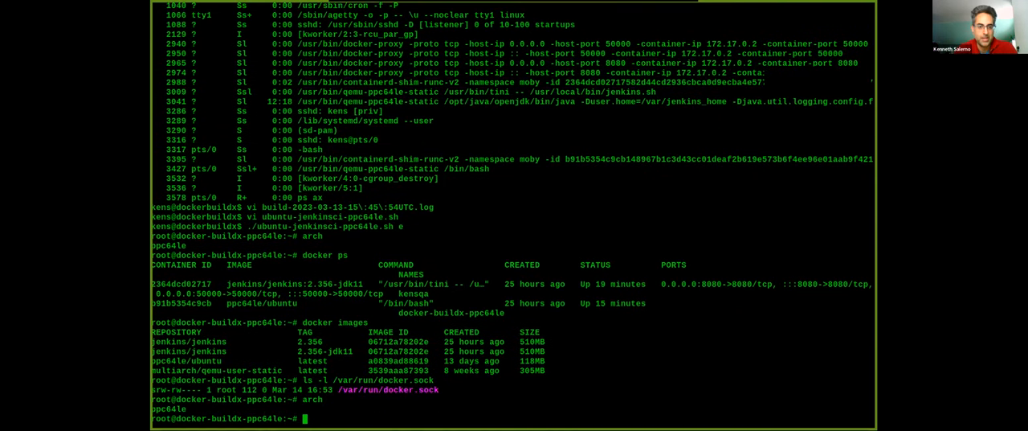
{"action": "type", "text": "vi jenkinsci-ppc64le.patch"}
{"action": "type", "text": "ls"}
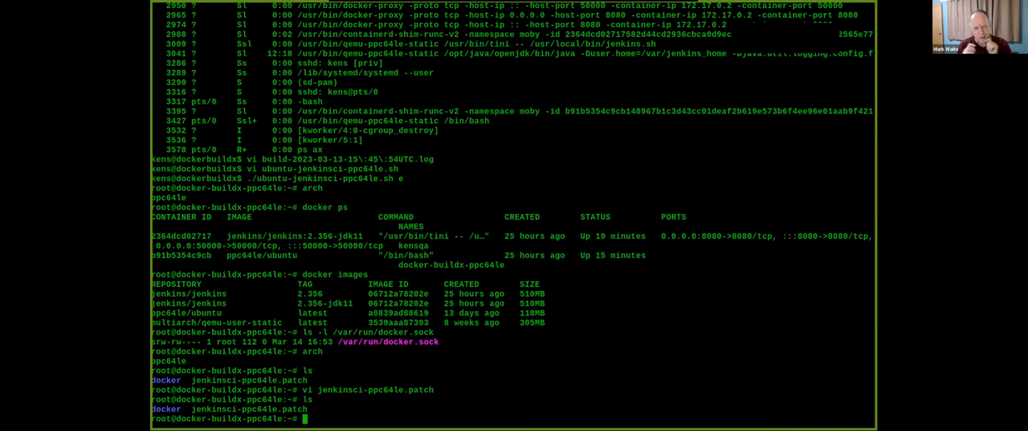
View jenkinsci-ppc64le.patch in vi and page through its contents
{"action": "type", "text": "vi jenkinsci-ppc64le.patch"}
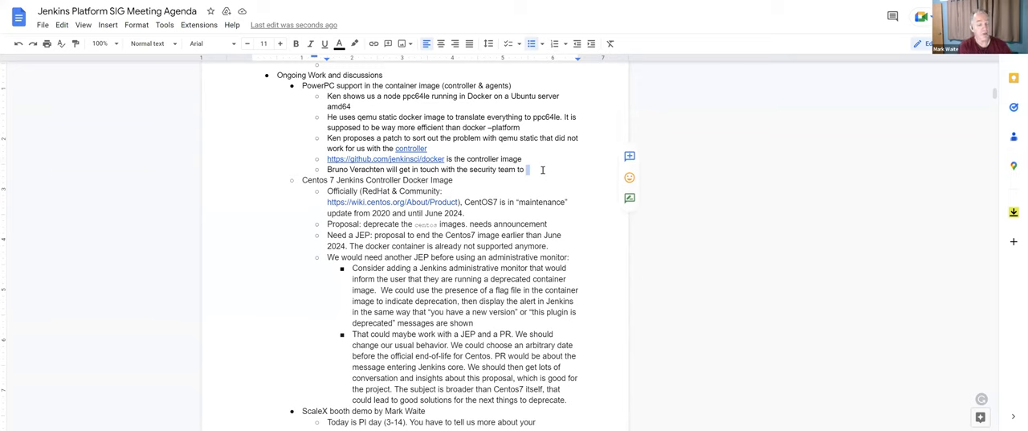
Note that getting ppc64le back into the controller image will be discussed with the security team
{"action": "type", "text": "discuss getting"}
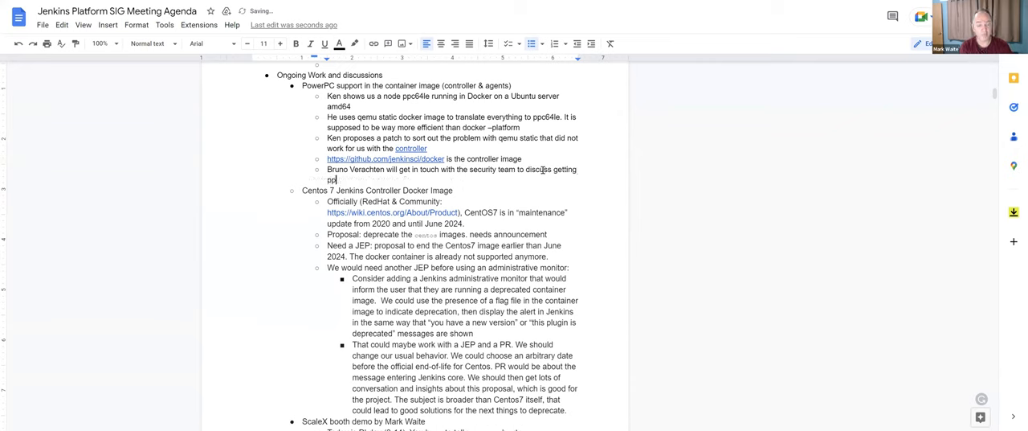
{"action": "type", "text": "ppc64le"}
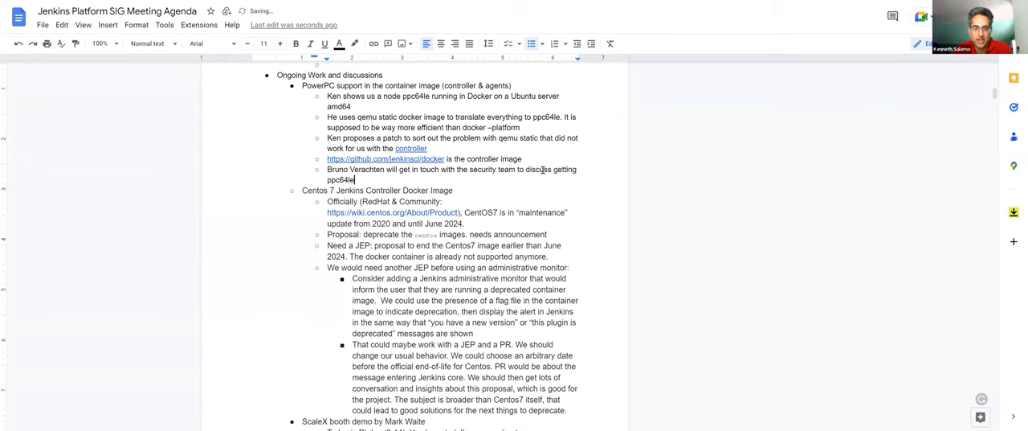
{"action": "type", "text": "back to the Jenkins docker controller image"}
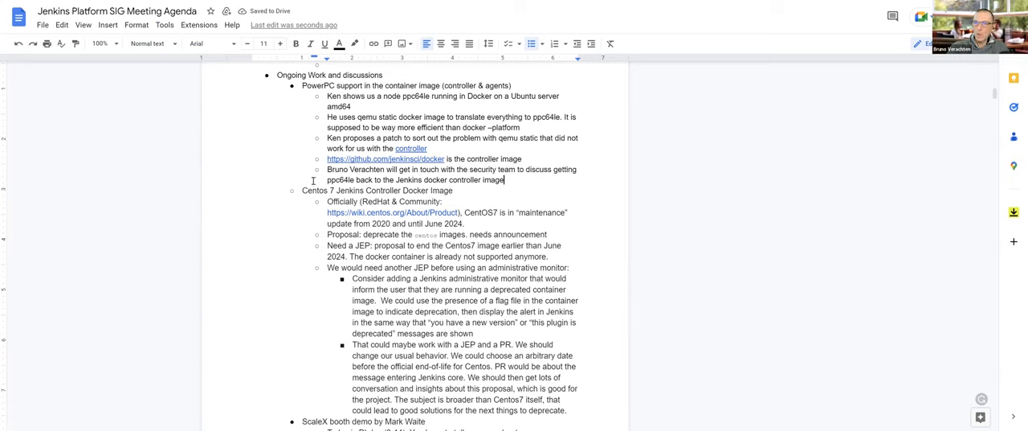
{"action": "left_click_drag", "start_coordinate": [328, 169], "coordinate": [504, 180]}
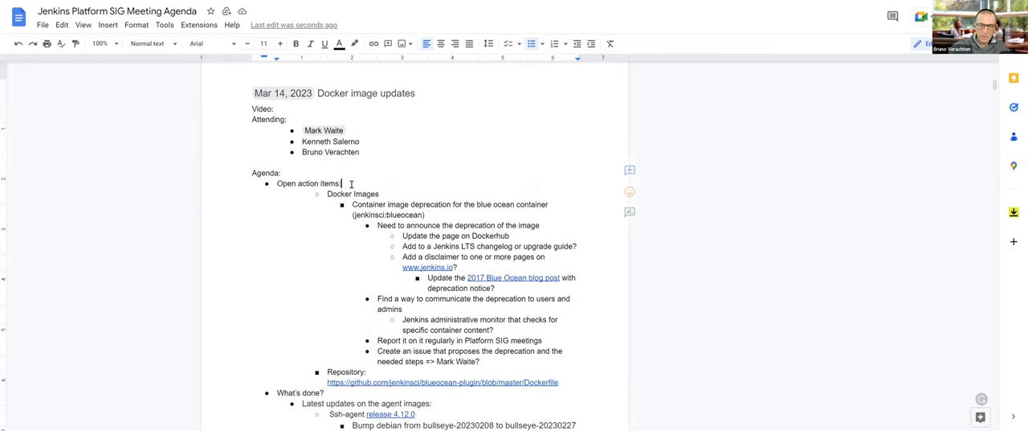
Add a 'ppc64le' open action item about contacting the security team, then return down the agenda
{"action": "type", "text": "ps"}
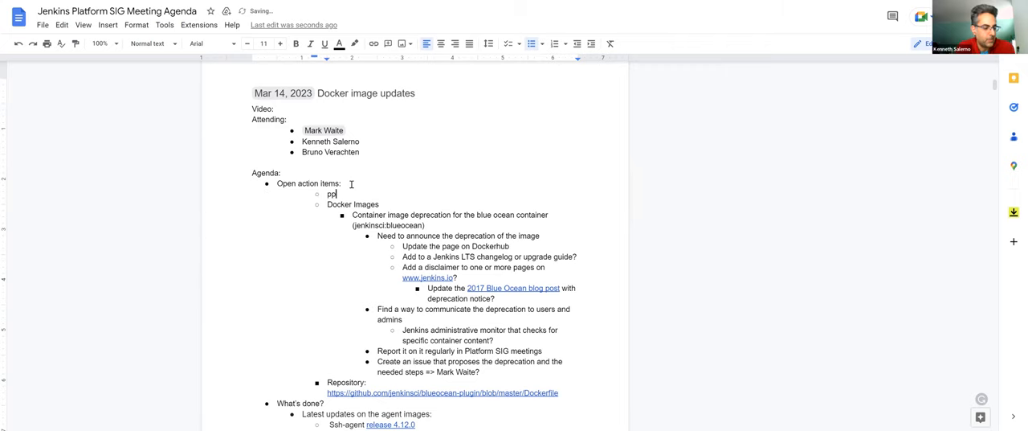
{"action": "type", "text": "pc64le"}
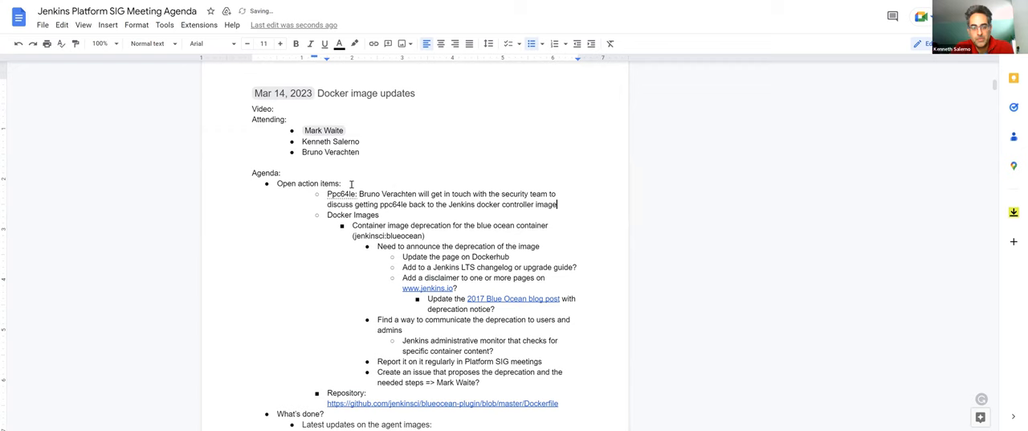
{"action": "scroll", "scroll_direction": "down", "scroll_amount": 3}
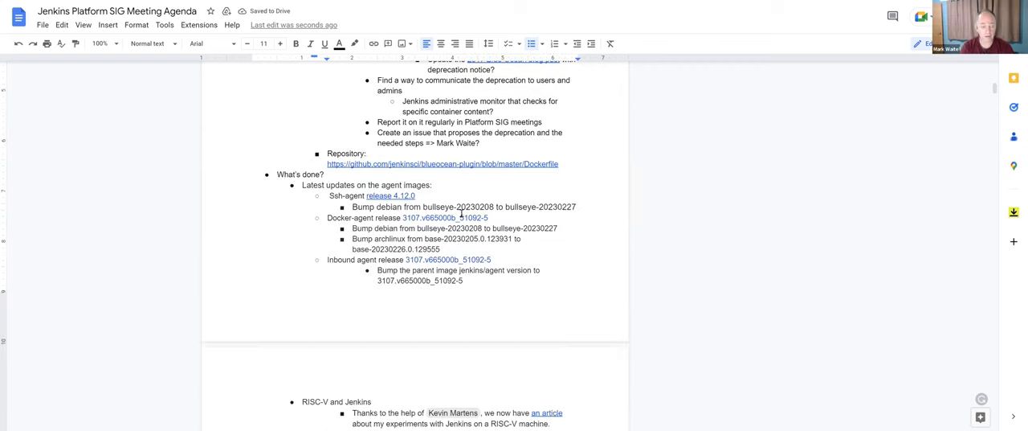
{"action": "scroll", "scroll_direction": "down", "scroll_amount": 3}
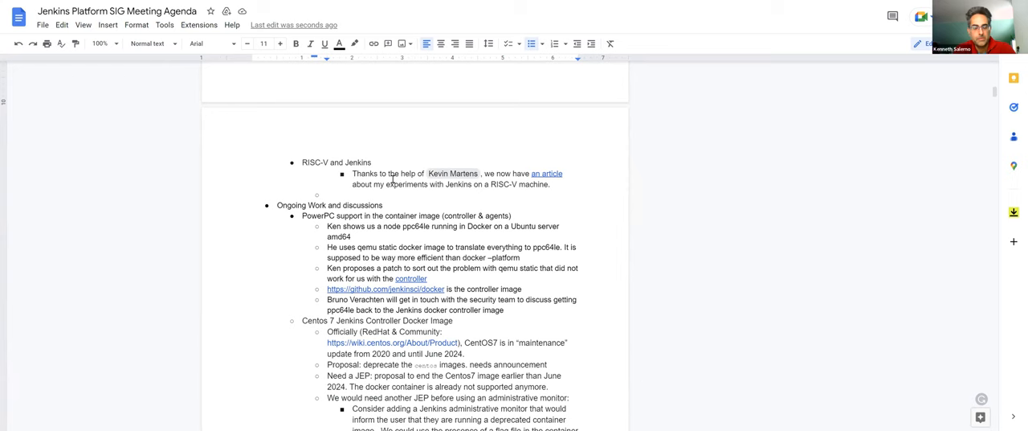
{"action": "scroll", "scroll_direction": "down", "scroll_amount": 3}
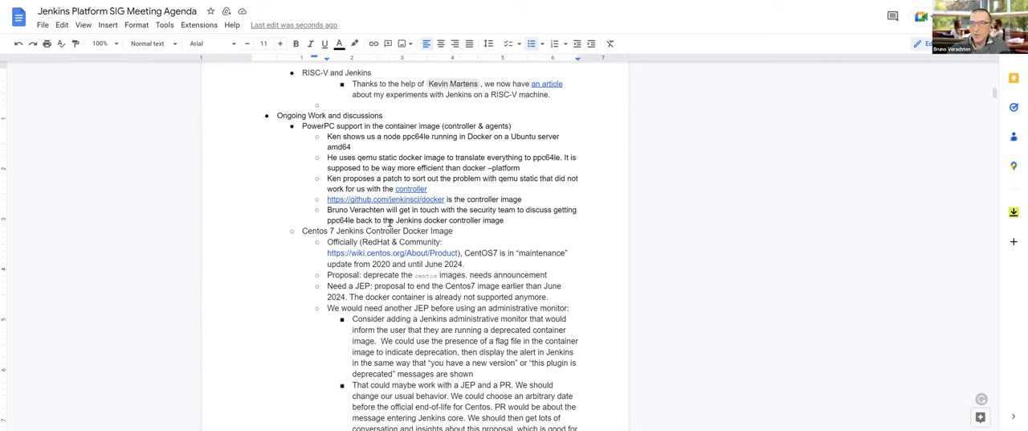
{"action": "scroll", "scroll_direction": "down", "scroll_amount": 3}
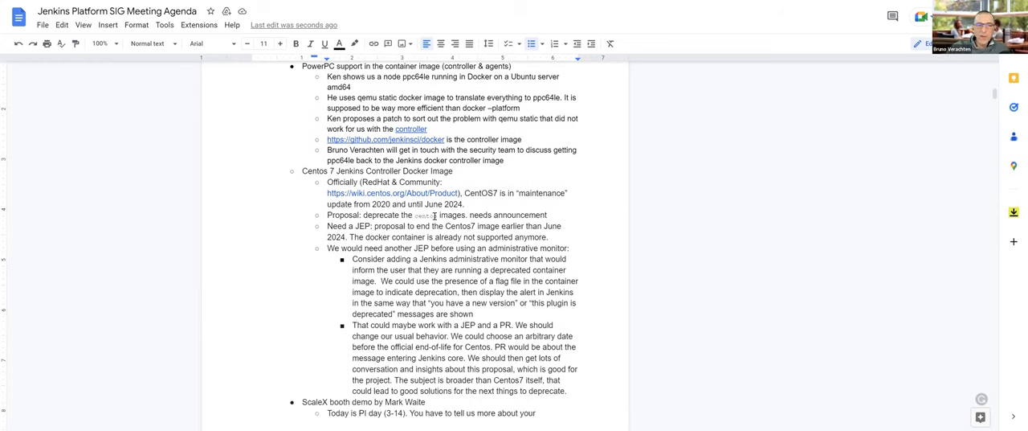
{"action": "scroll", "scroll_direction": "down", "scroll_amount": 3}
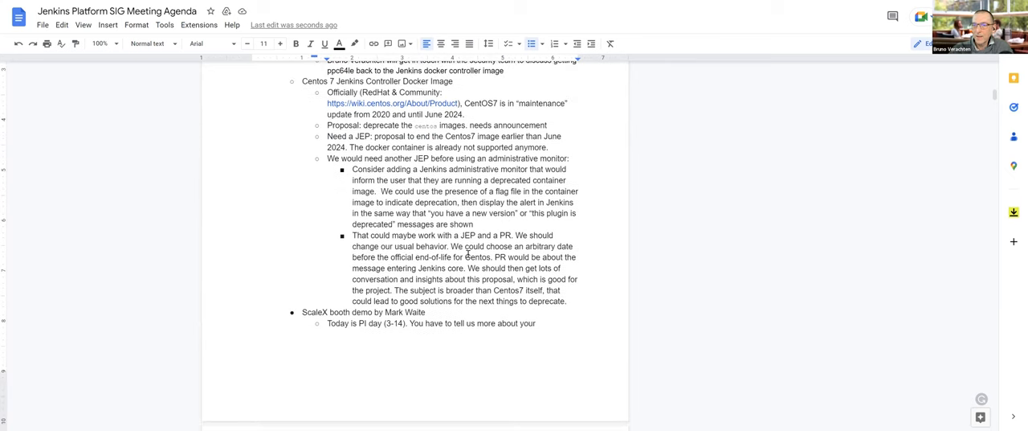